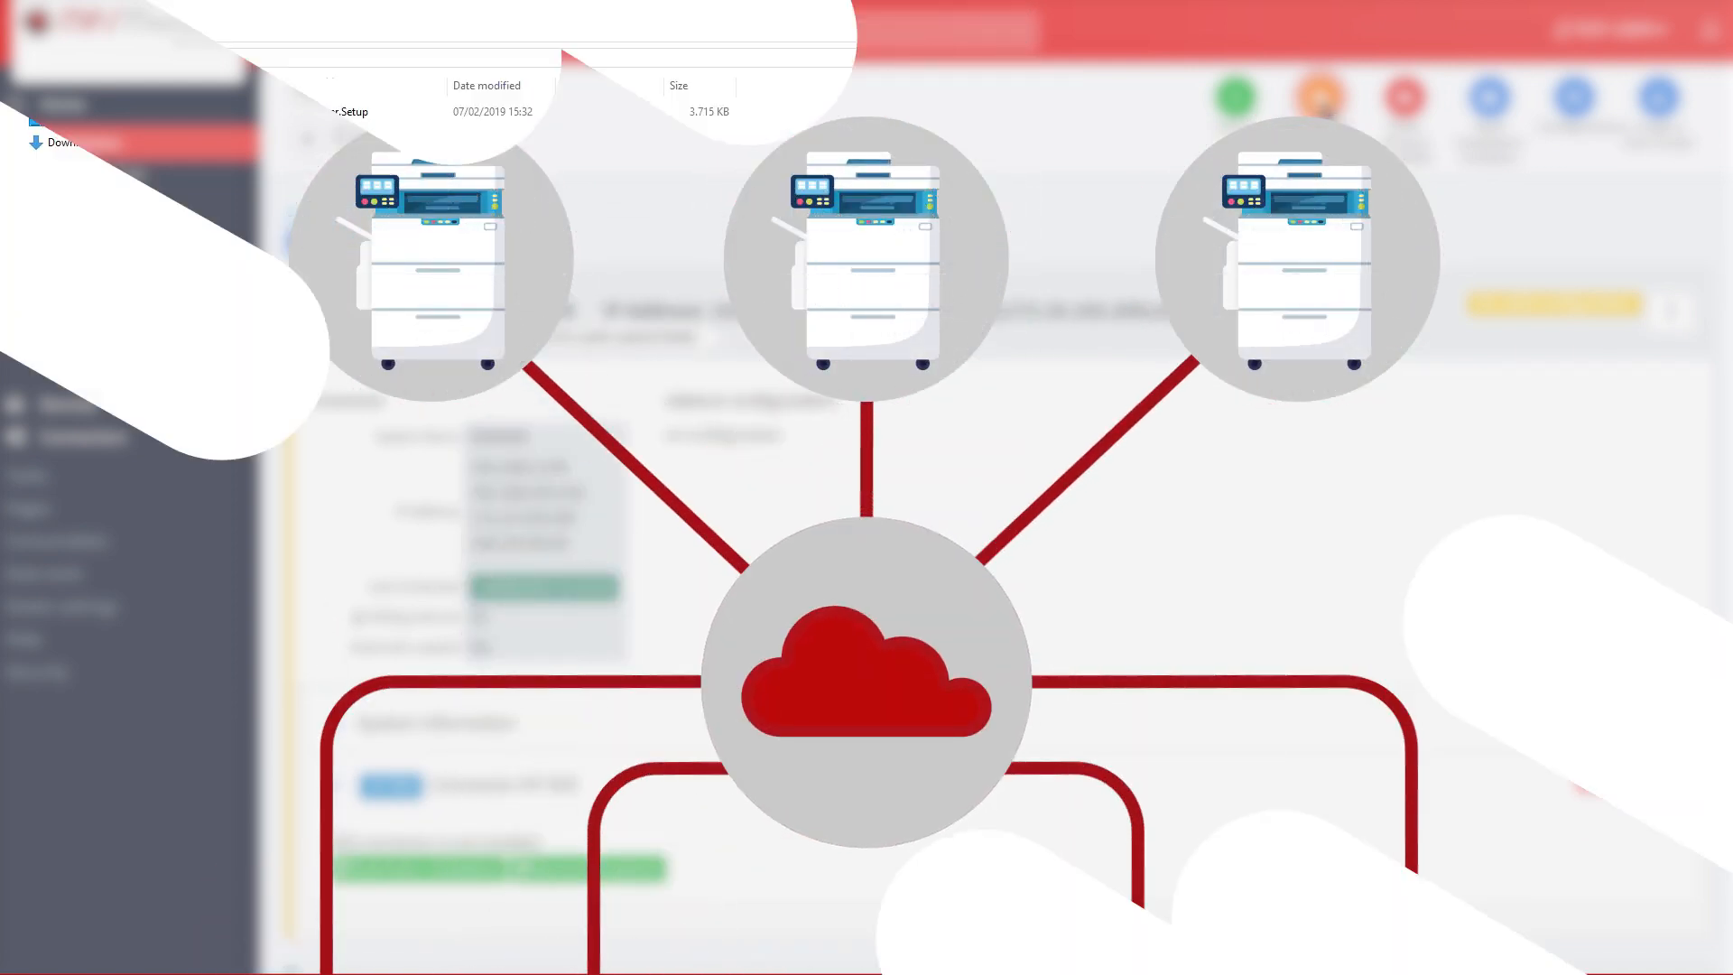
# Run MpsMonitor.eXplorer.Setup from Downloads in English, past the connection check, to Finish
pyautogui.doubleClick(301, 110)
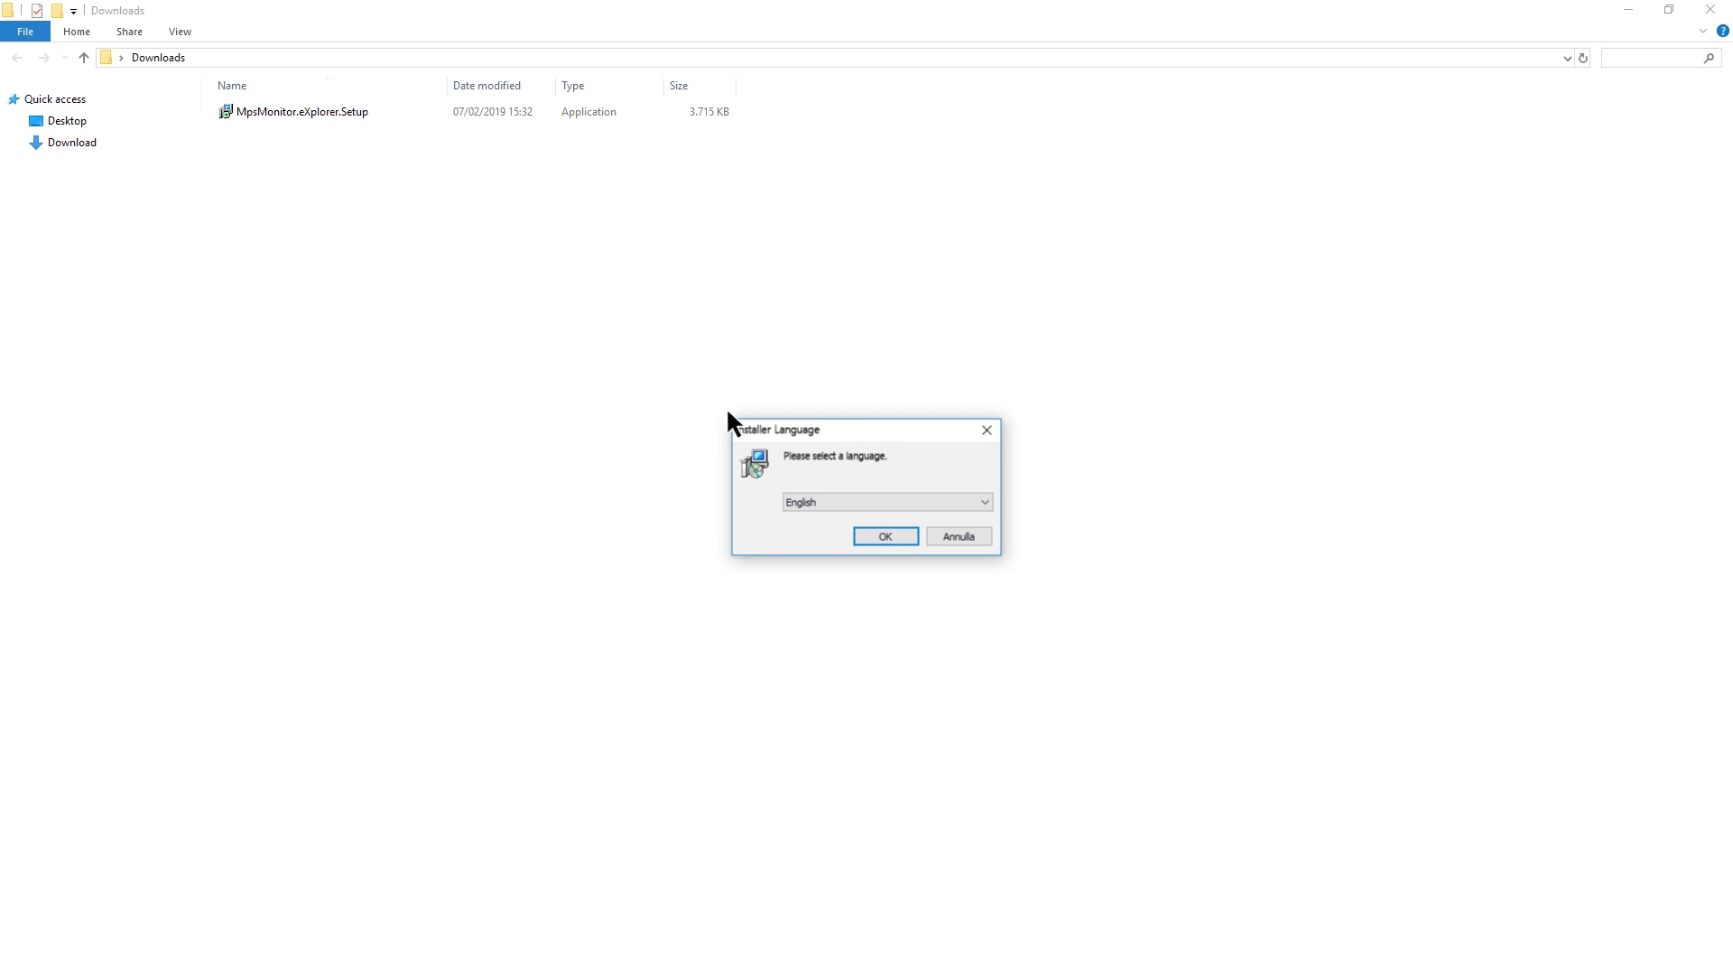
pyautogui.click(885, 536)
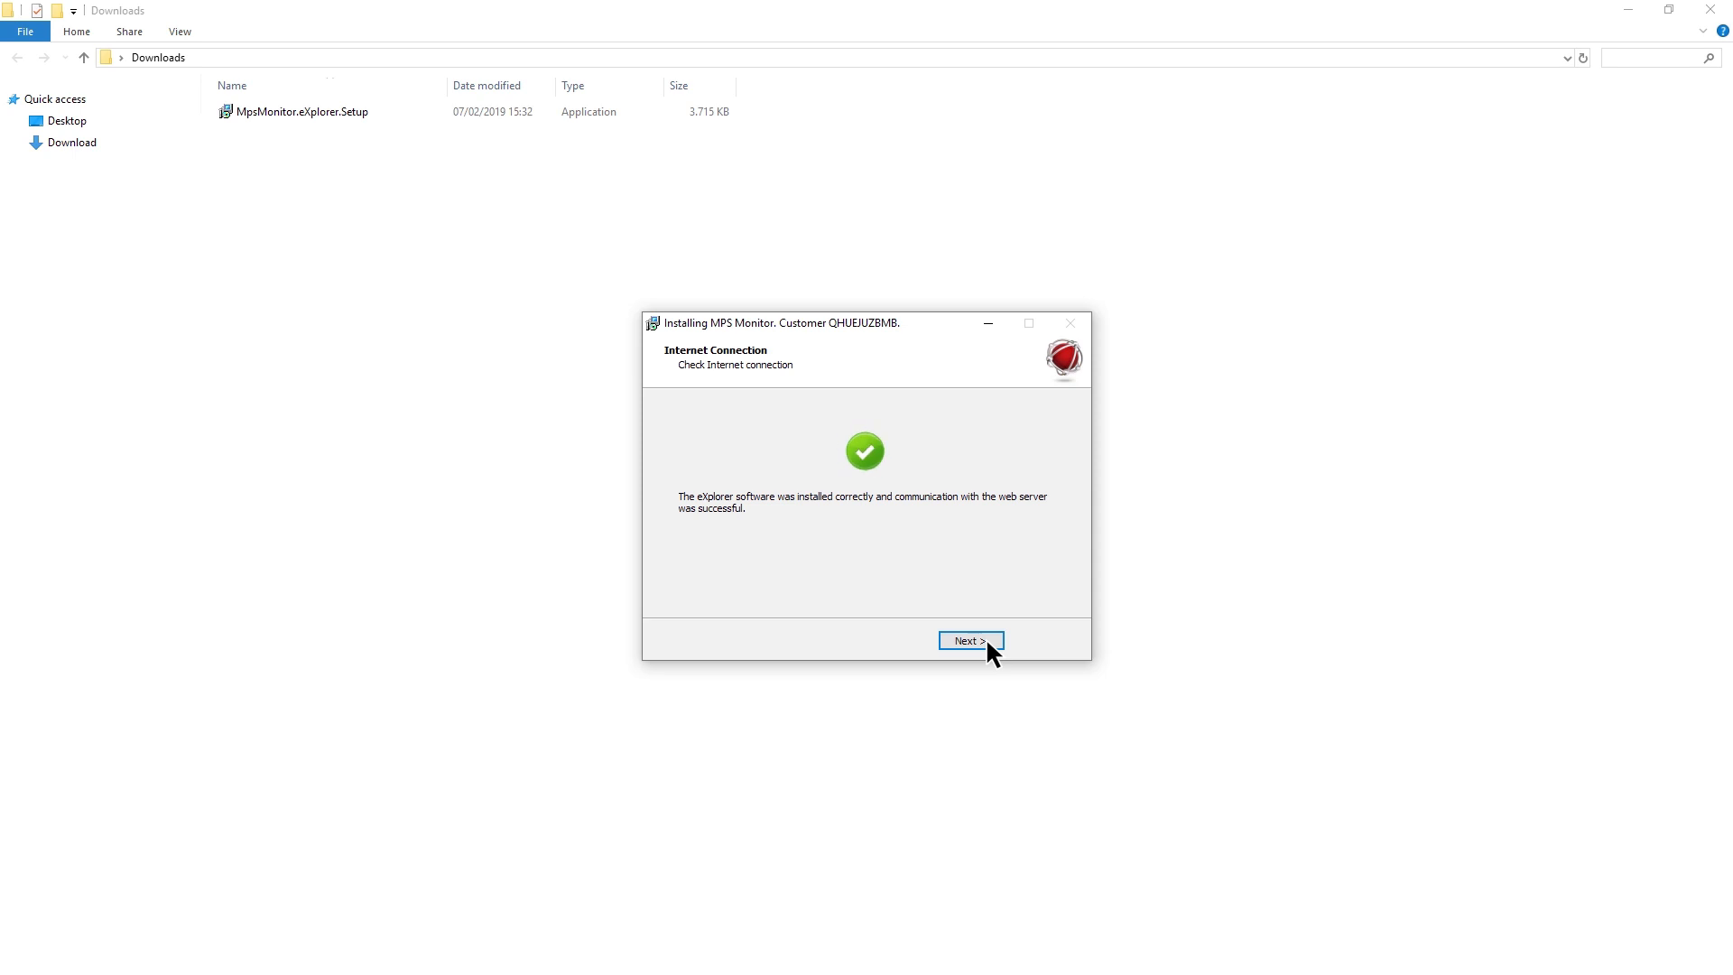
pyautogui.click(968, 641)
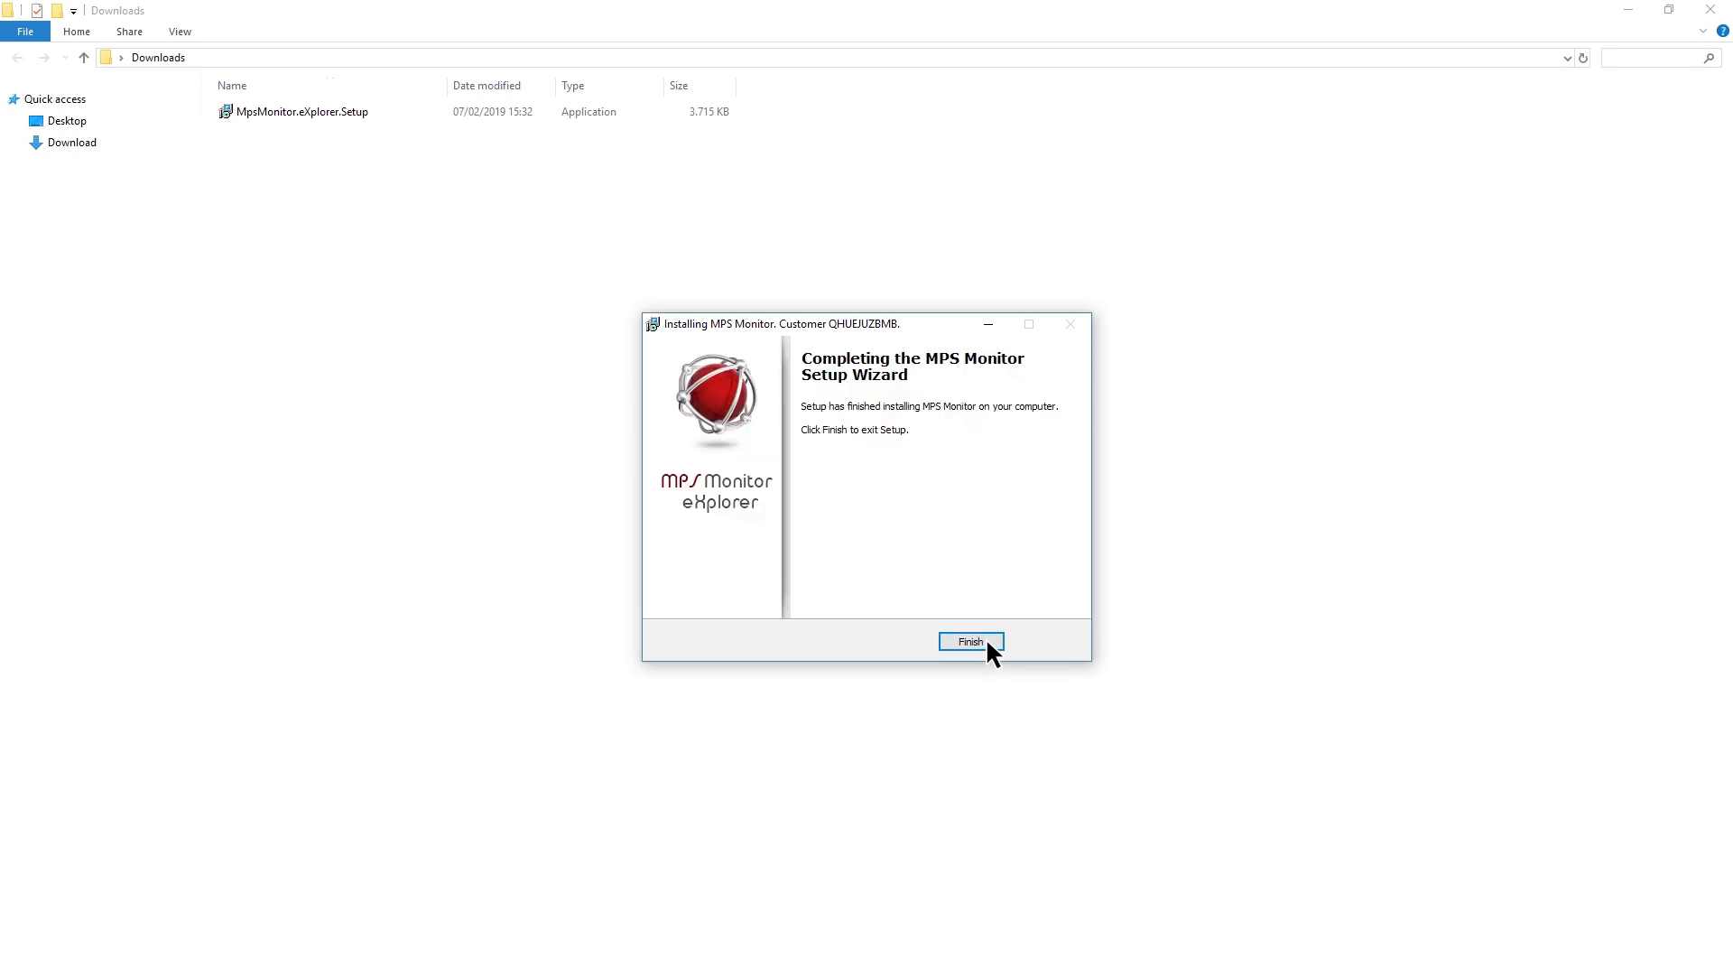
pyautogui.click(970, 642)
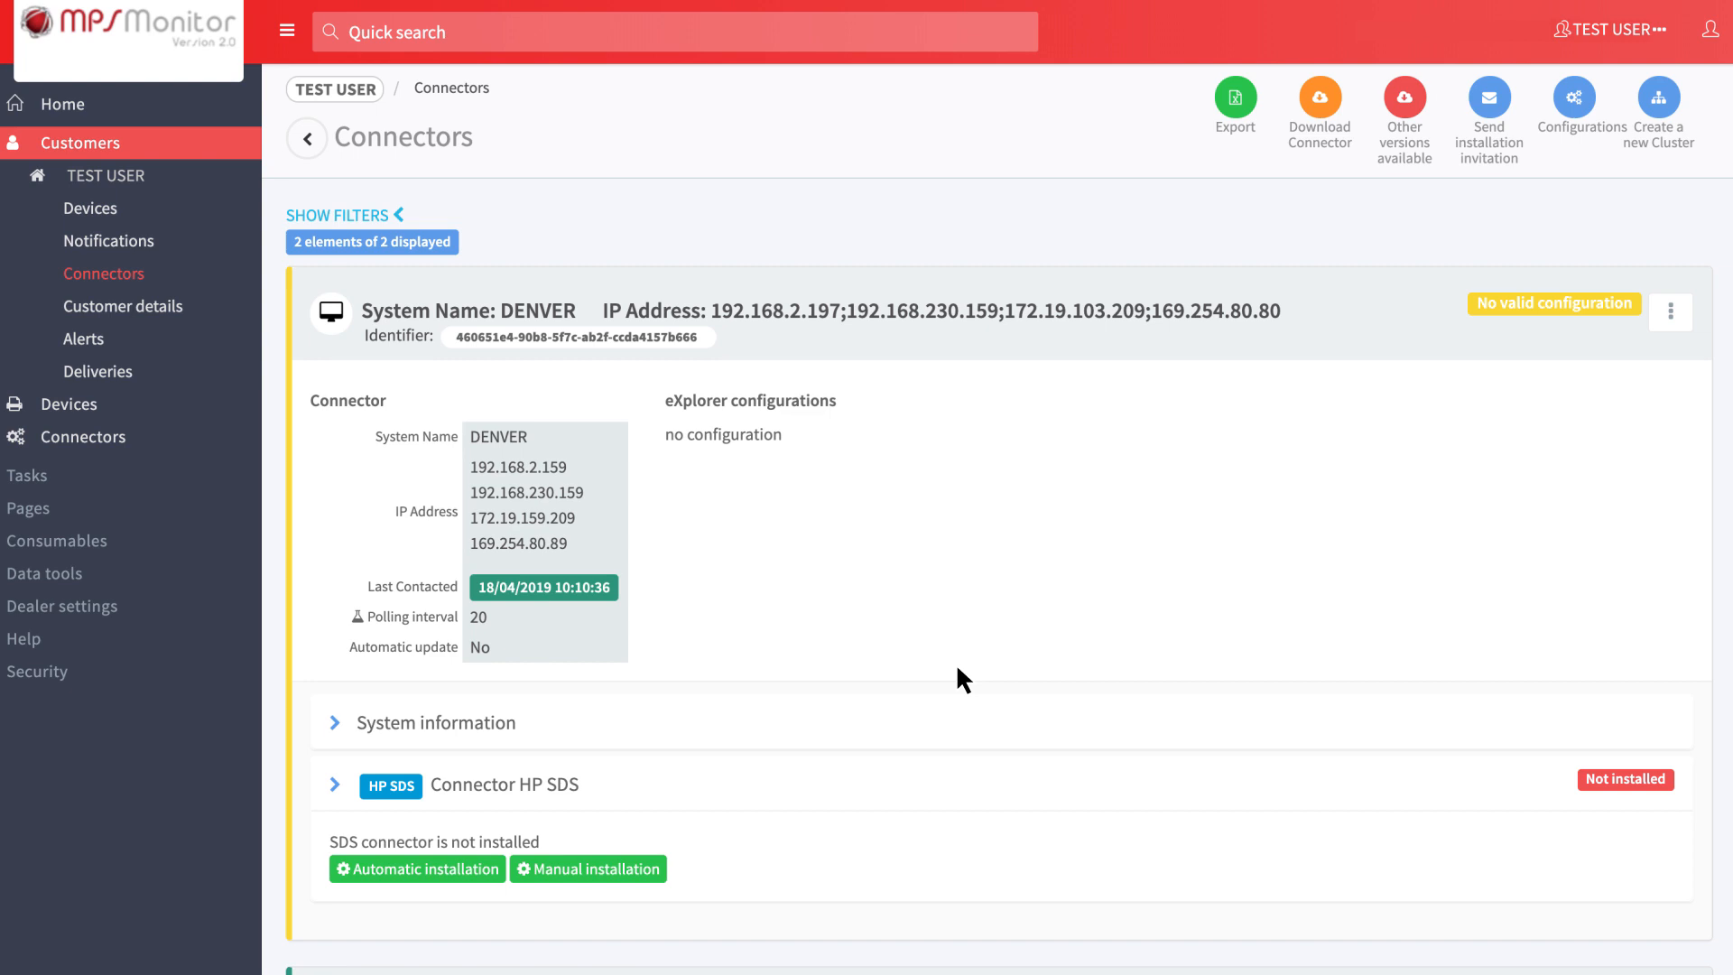
pyautogui.moveTo(1657, 97)
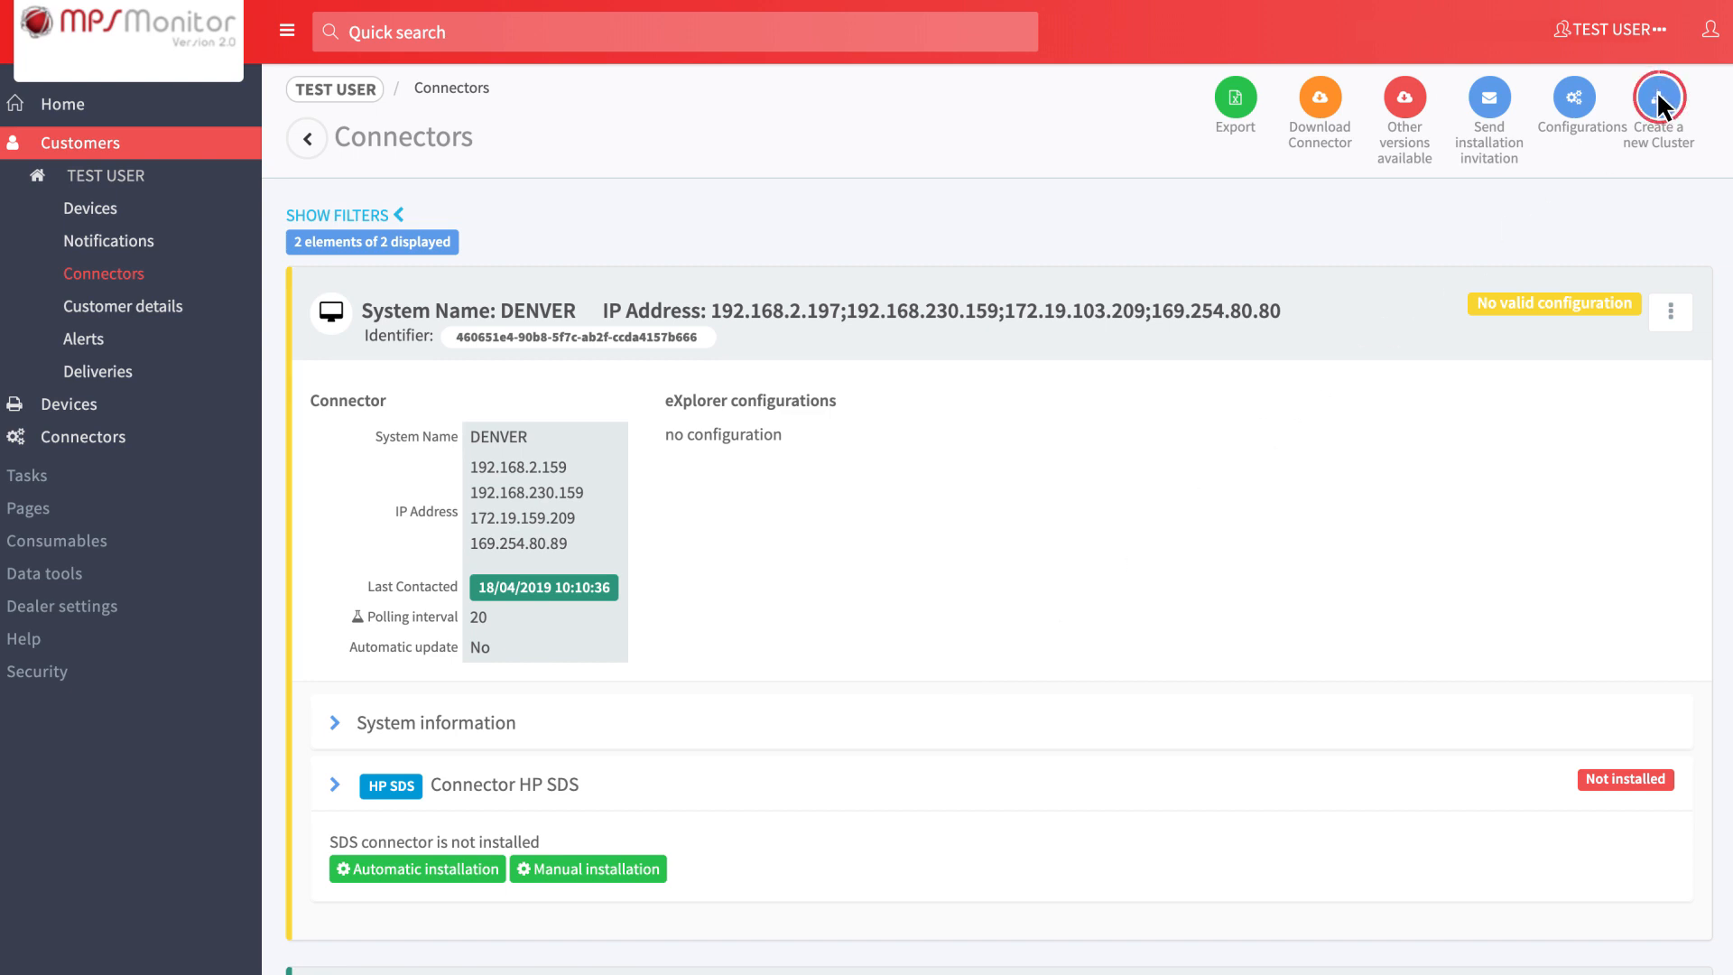
# Create a new cluster with DENVER selected as secondary connector and continue to Cluster properties
pyautogui.click(1658, 97)
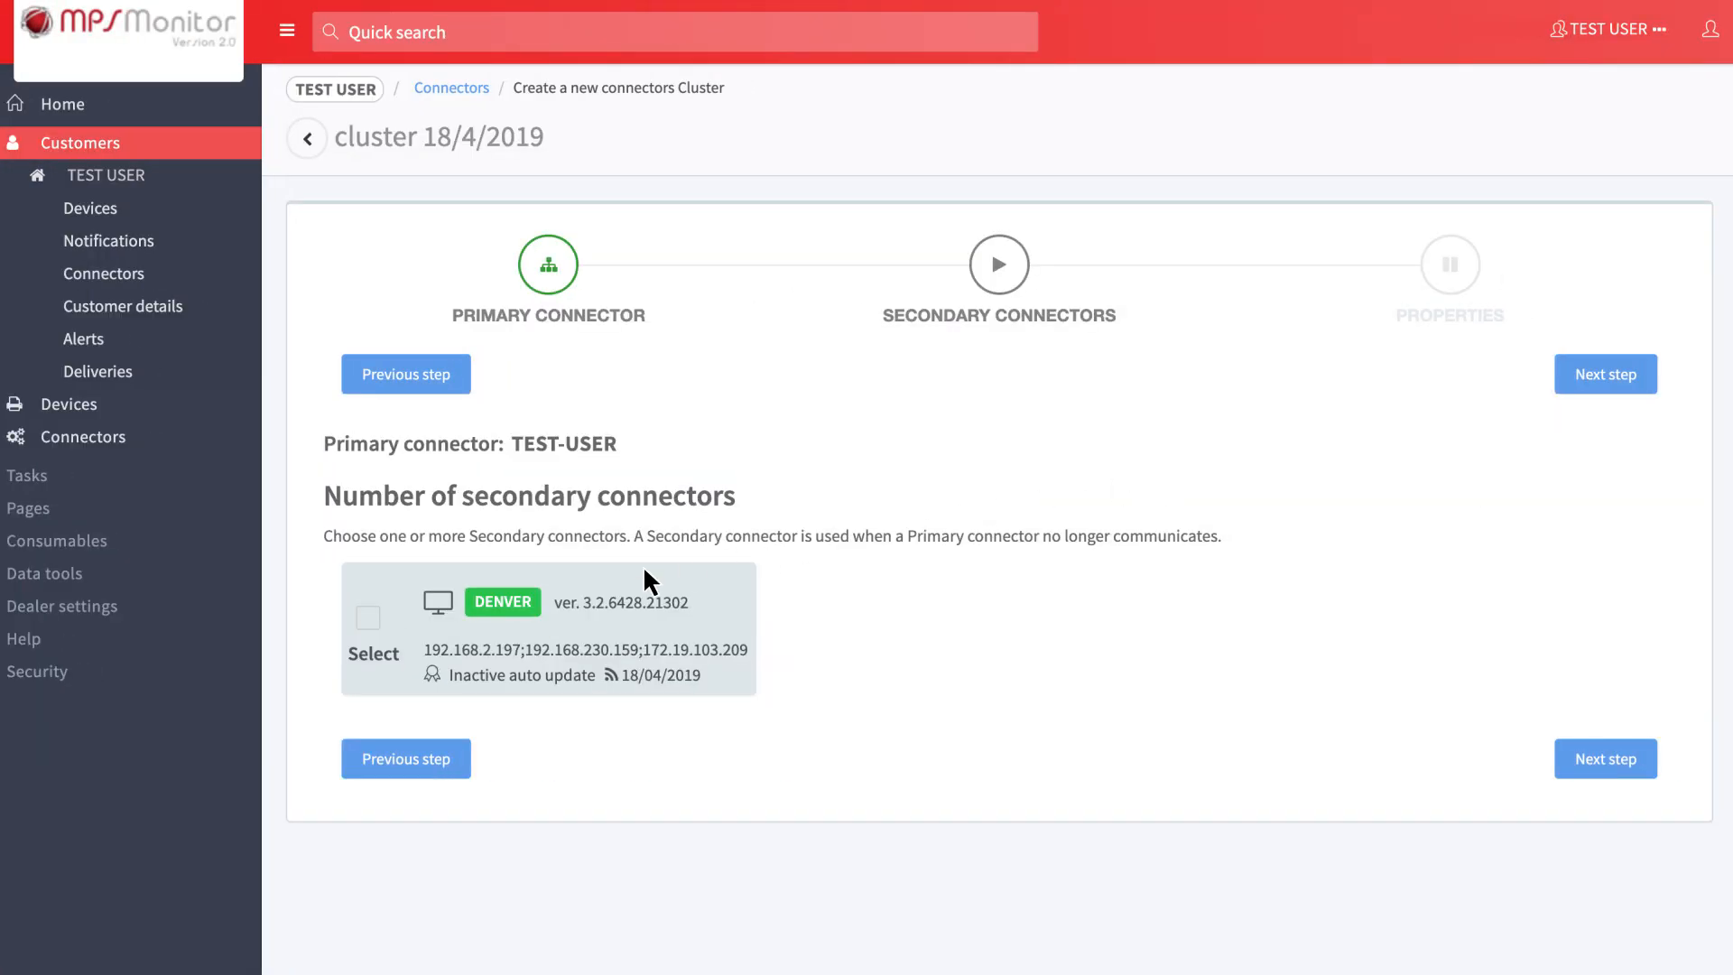
pyautogui.click(367, 618)
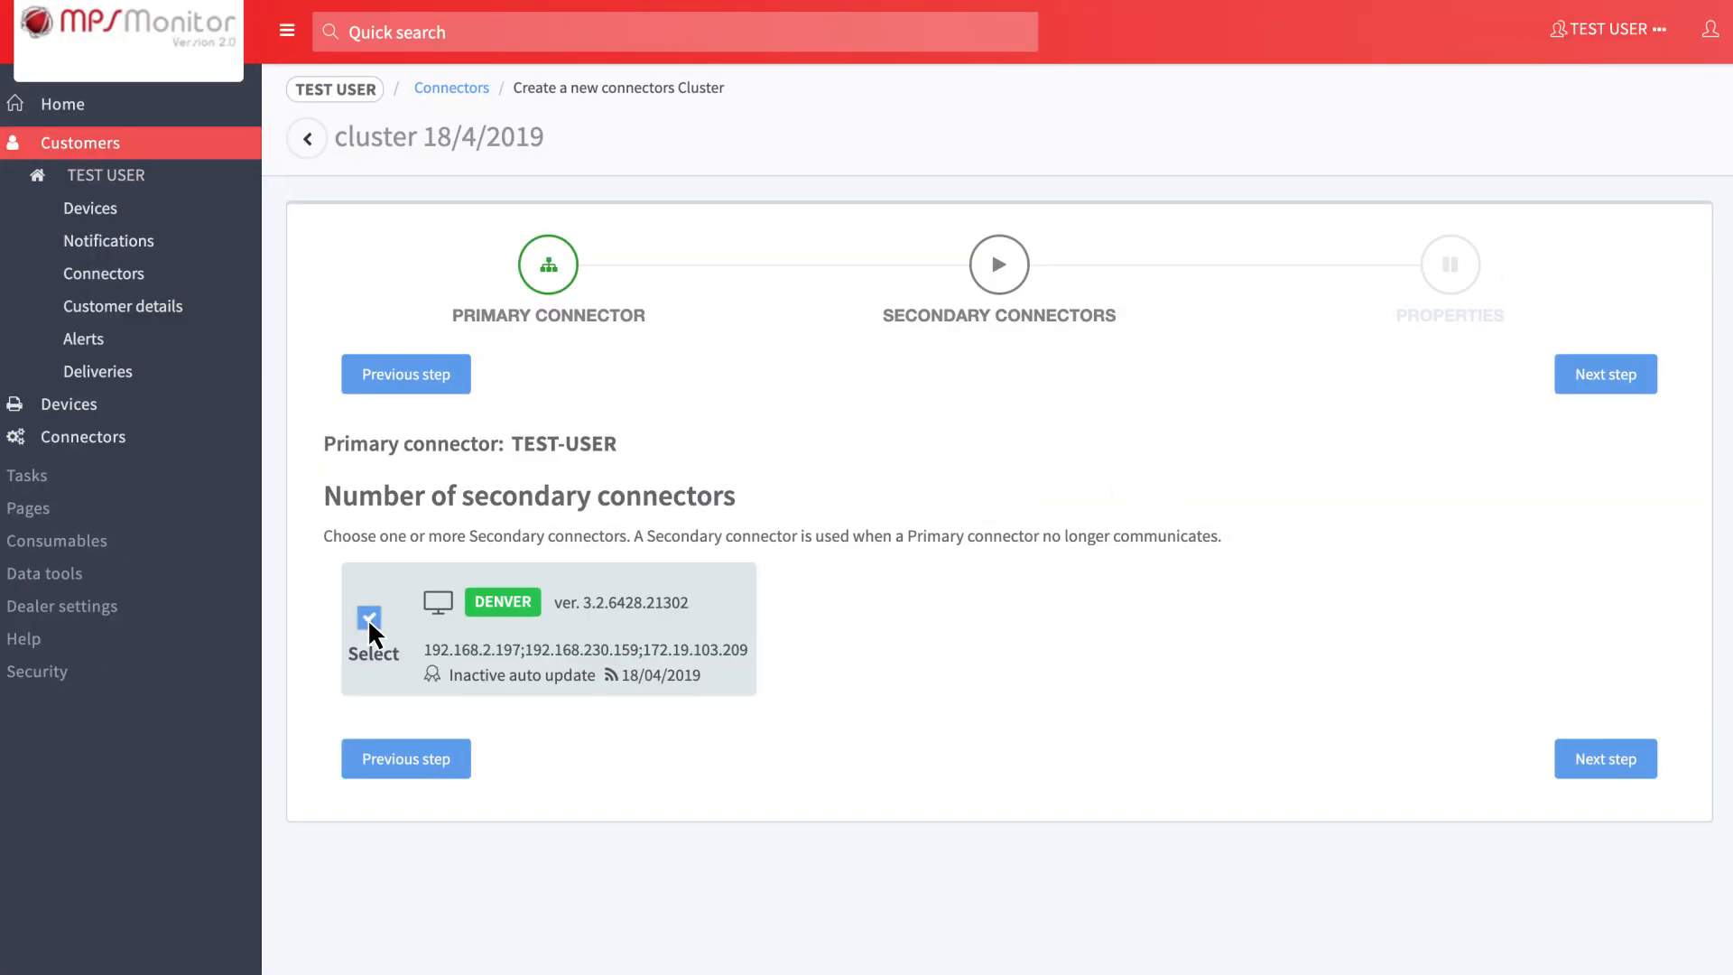
pyautogui.click(369, 616)
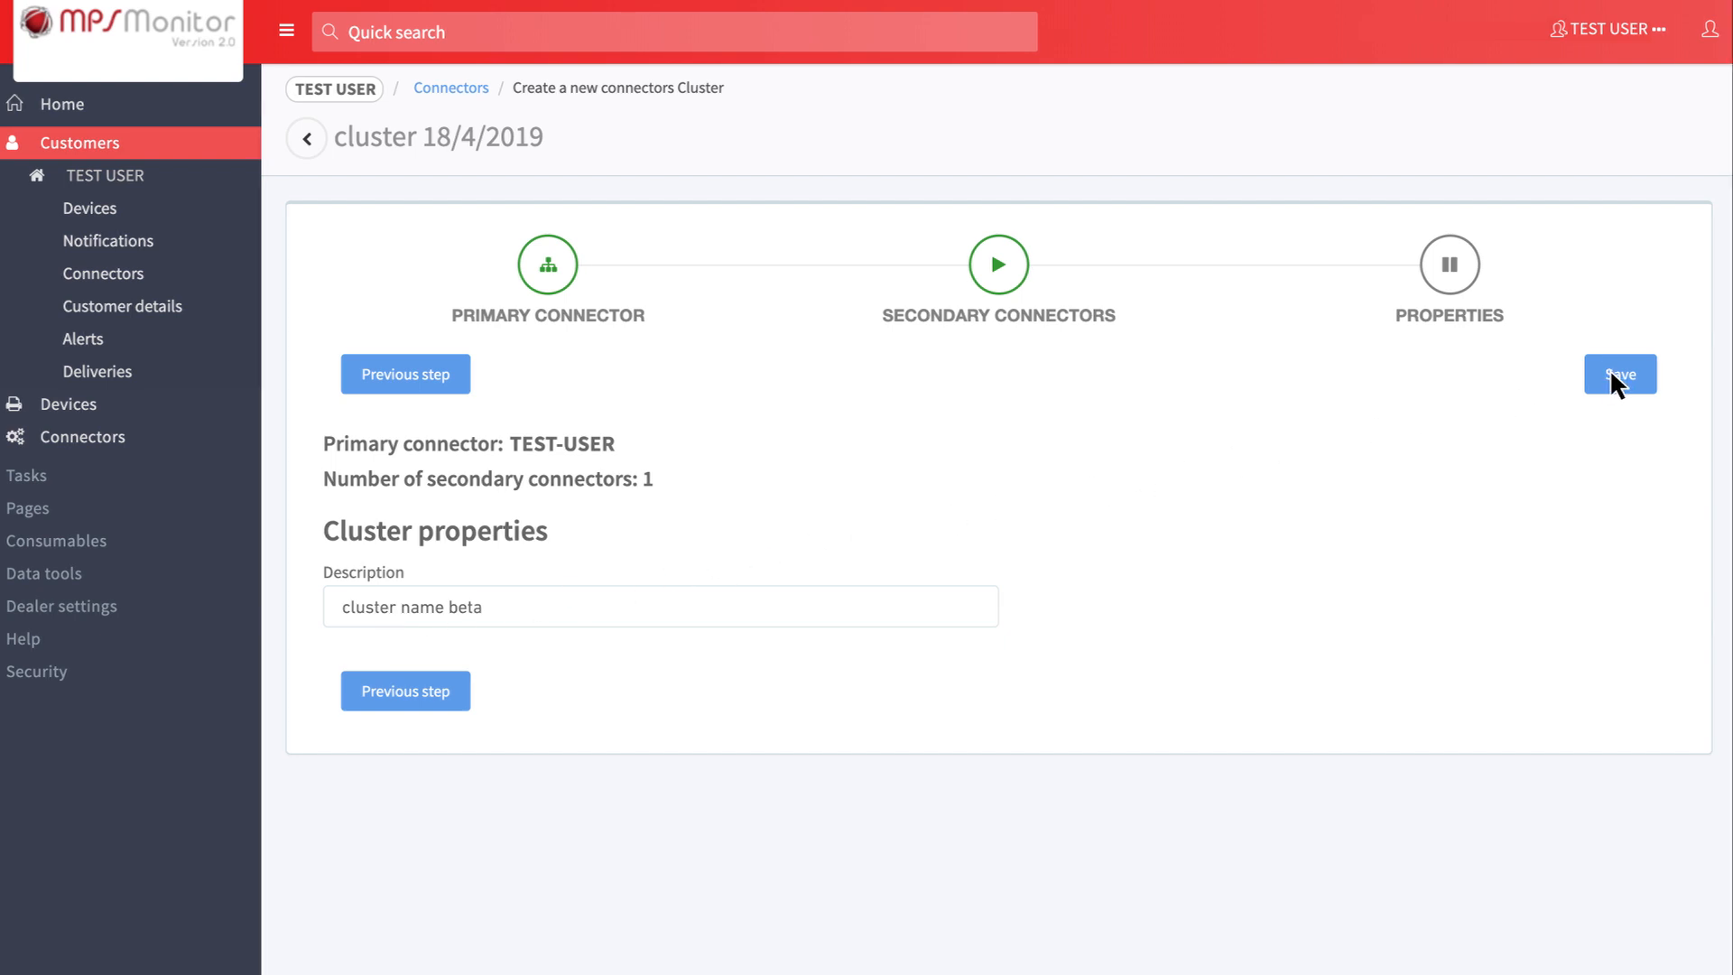
# Save the cluster and view its other cluster connectors, including DENVER, on the Connectors page
pyautogui.click(1619, 374)
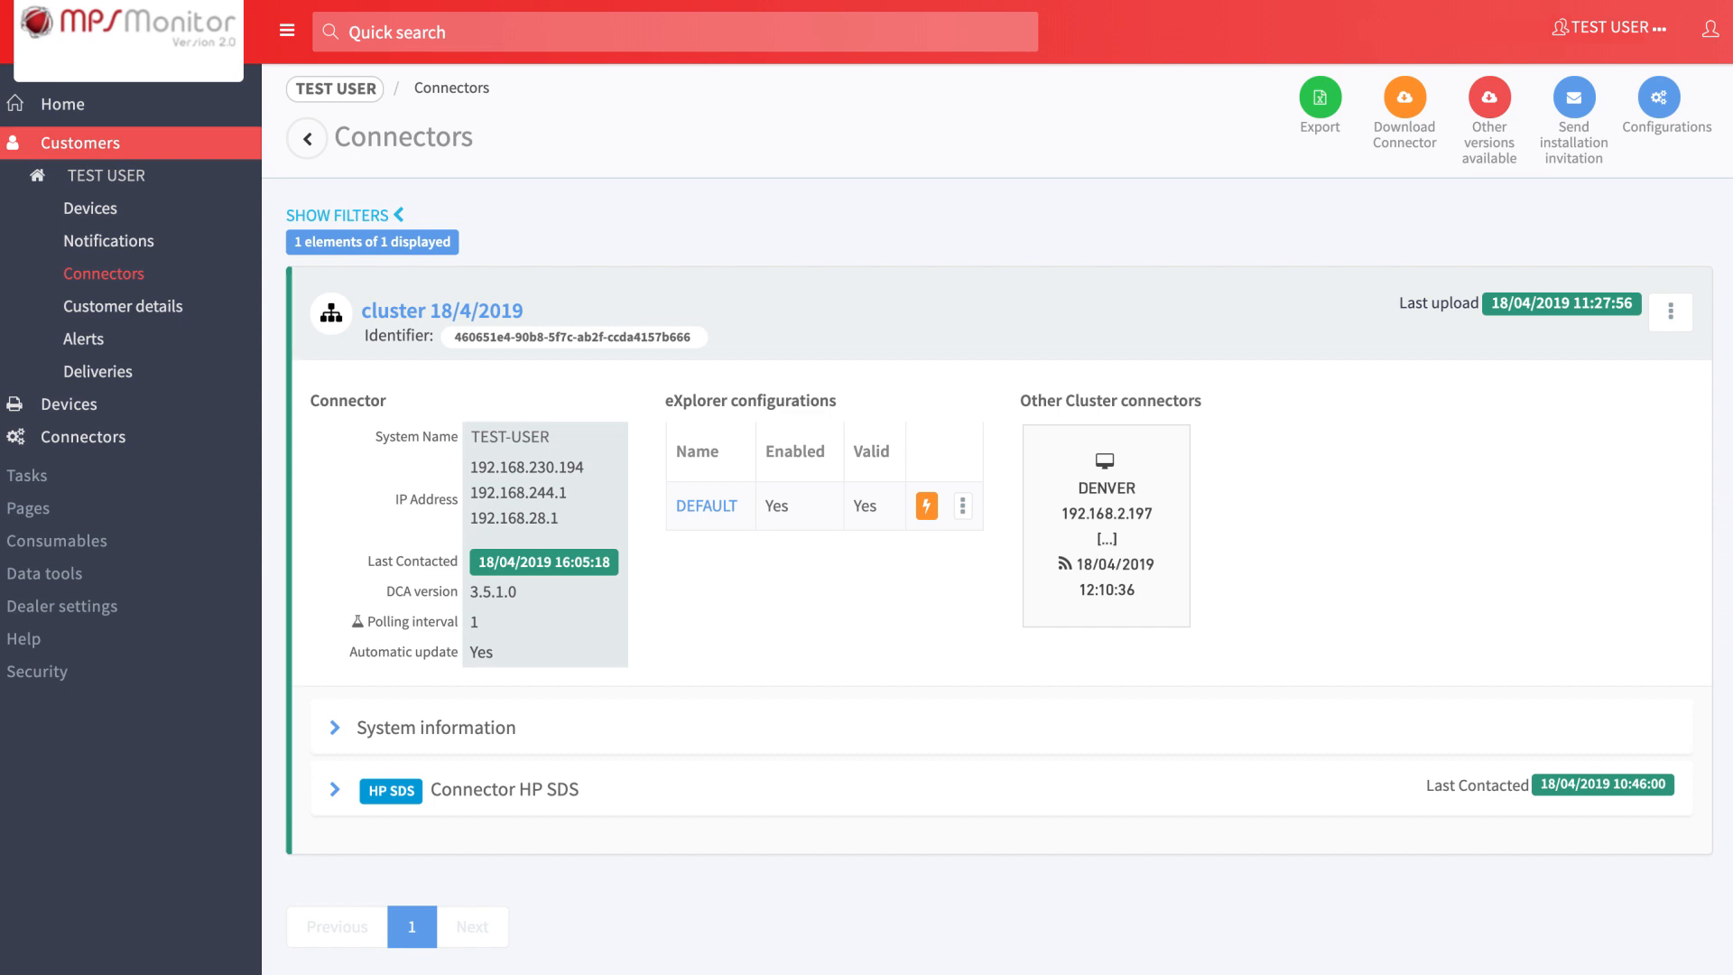
pyautogui.click(1105, 525)
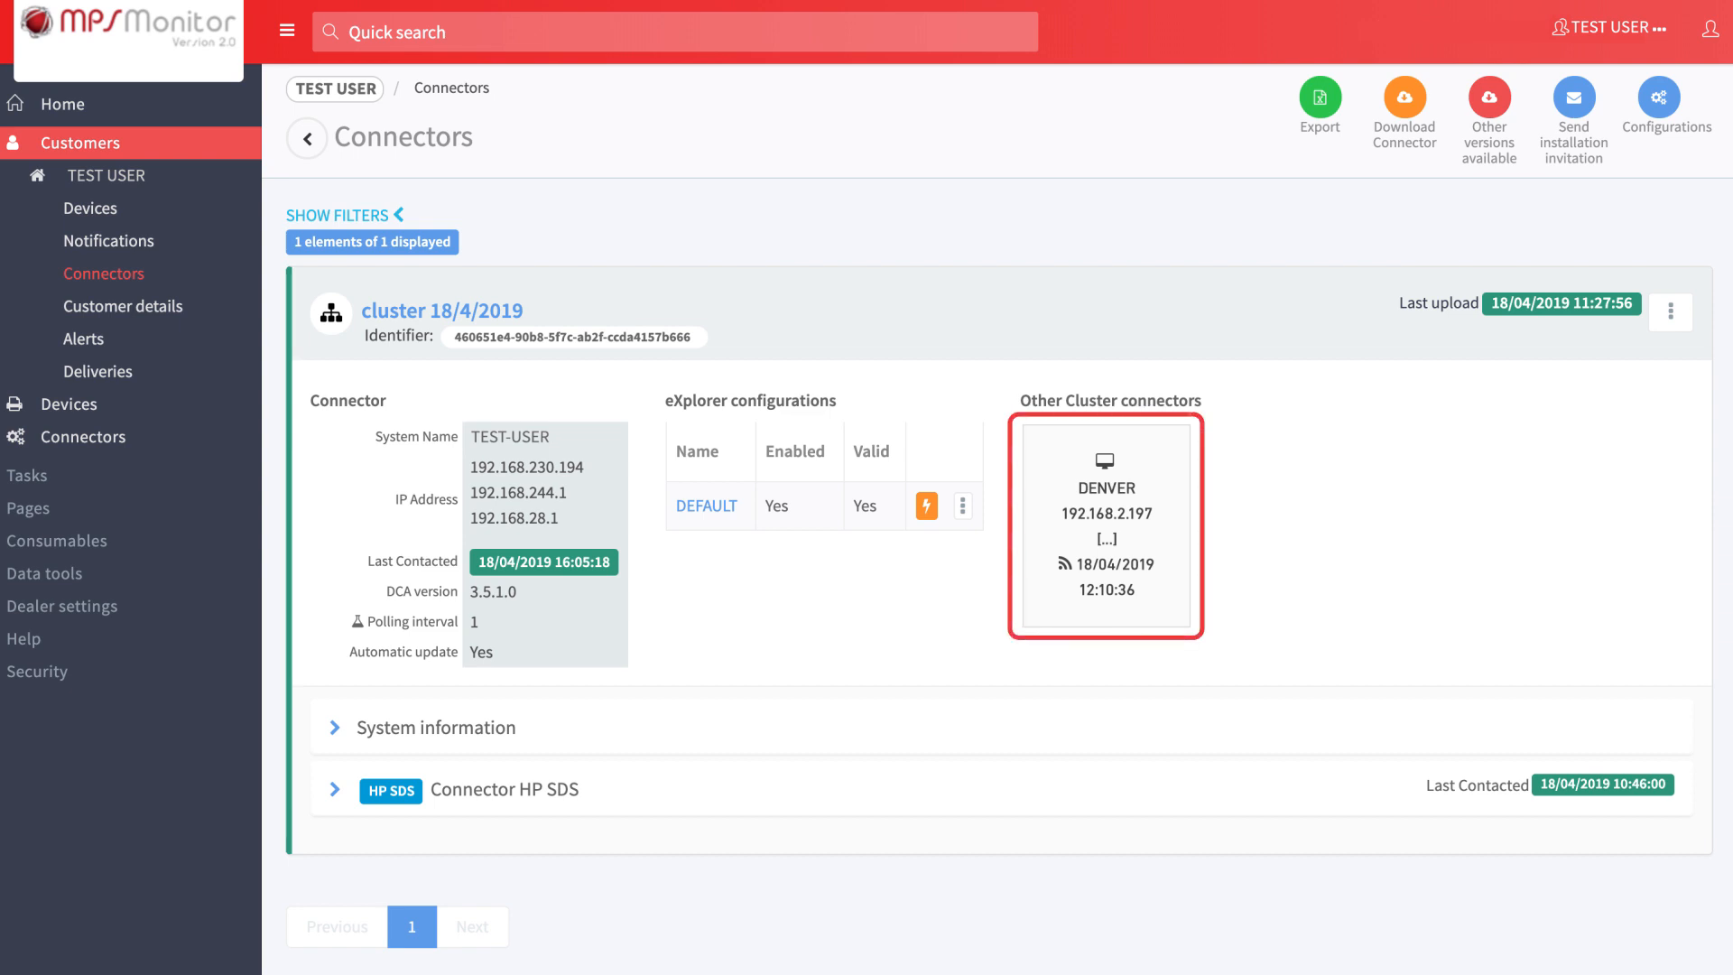